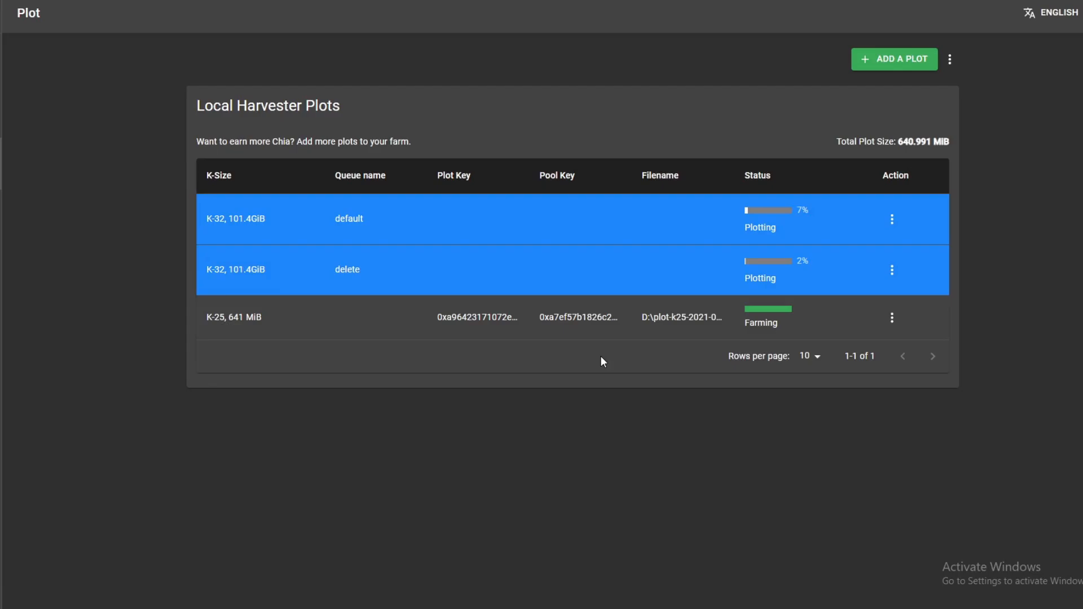
# Check the default queue plot's actions menu without choosing anything, then minimize Task Manager
pyautogui.click(891, 217)
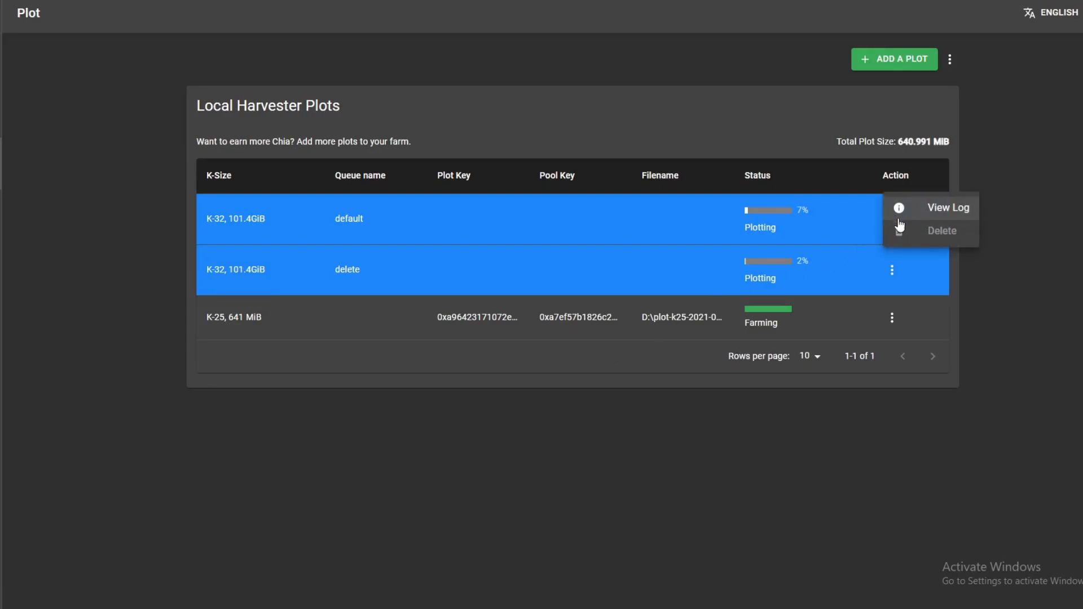
pyautogui.moveTo(941, 235)
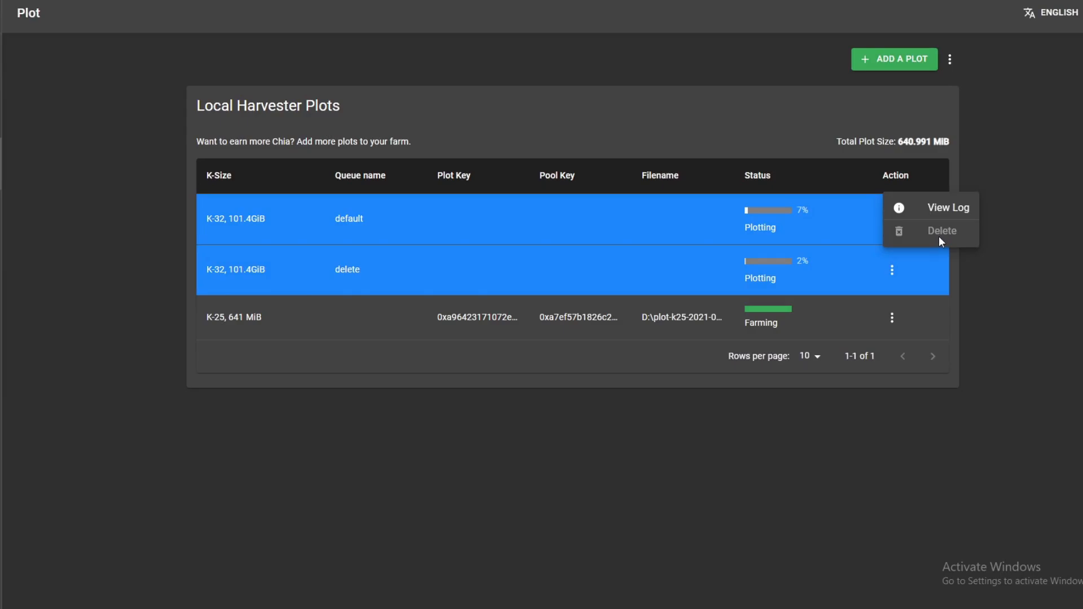
pyautogui.moveTo(913, 279)
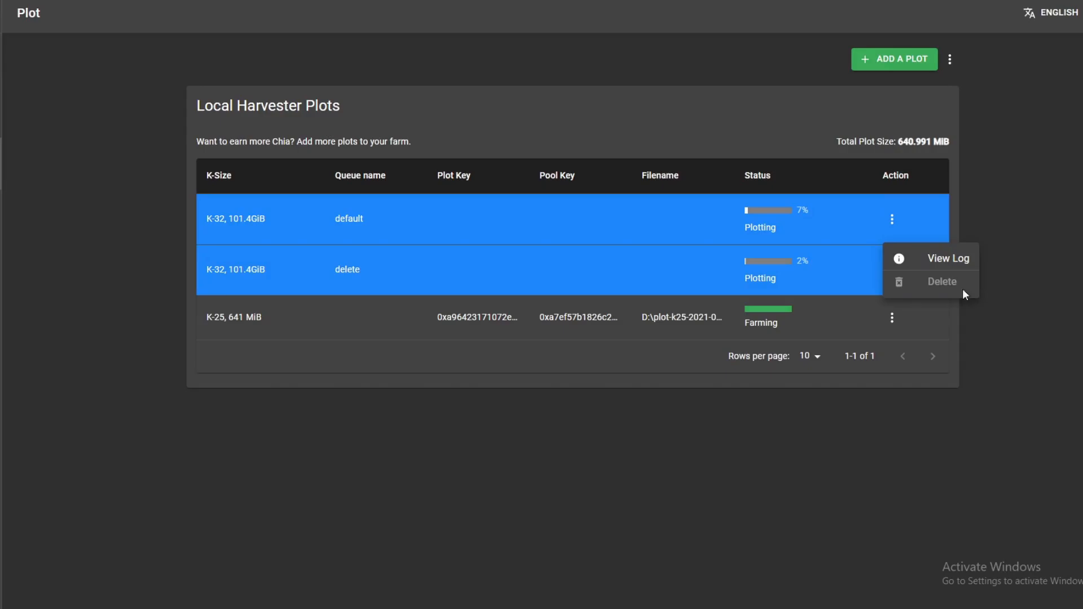
pyautogui.click(892, 219)
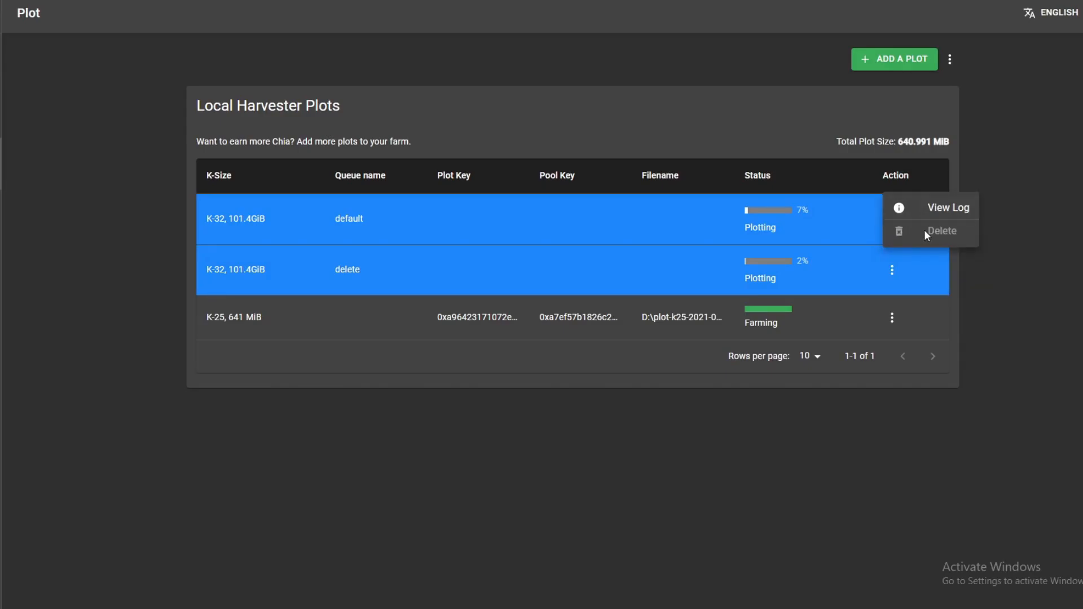
pyautogui.click(586, 487)
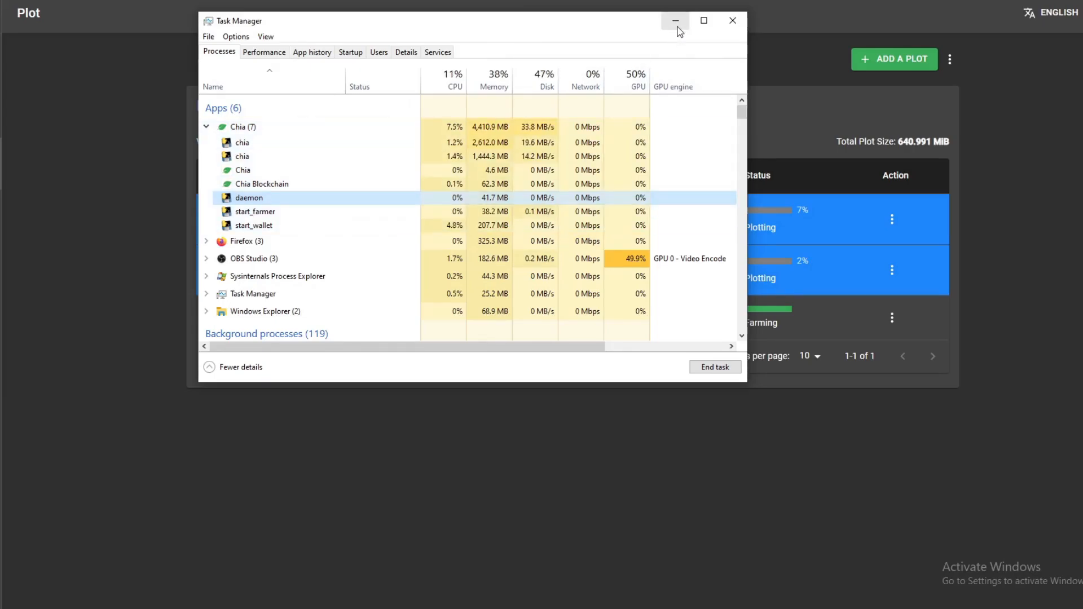
pyautogui.click(675, 21)
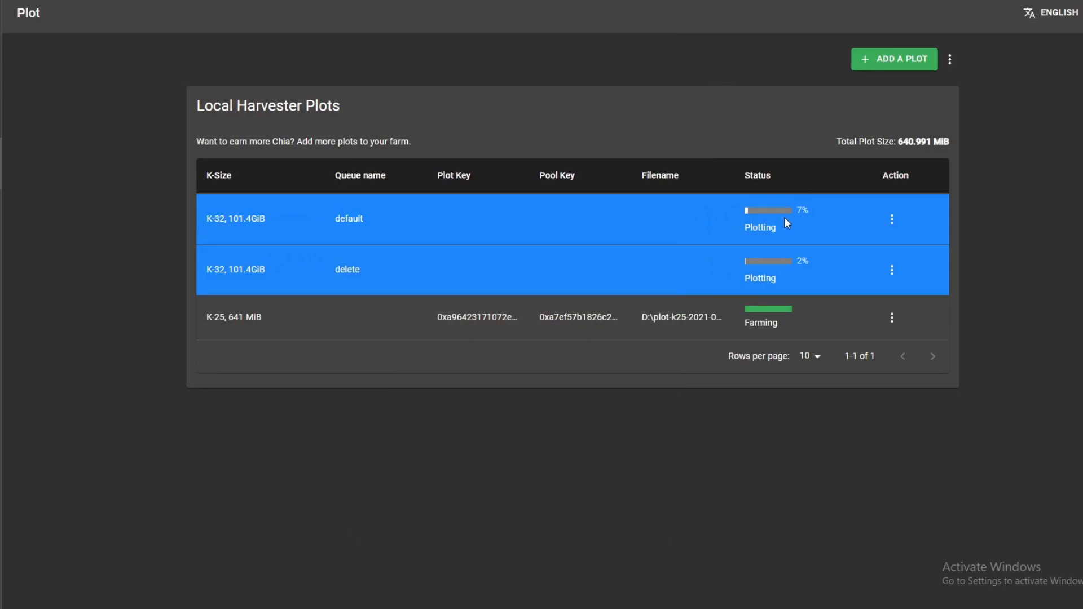
pyautogui.moveTo(805, 216)
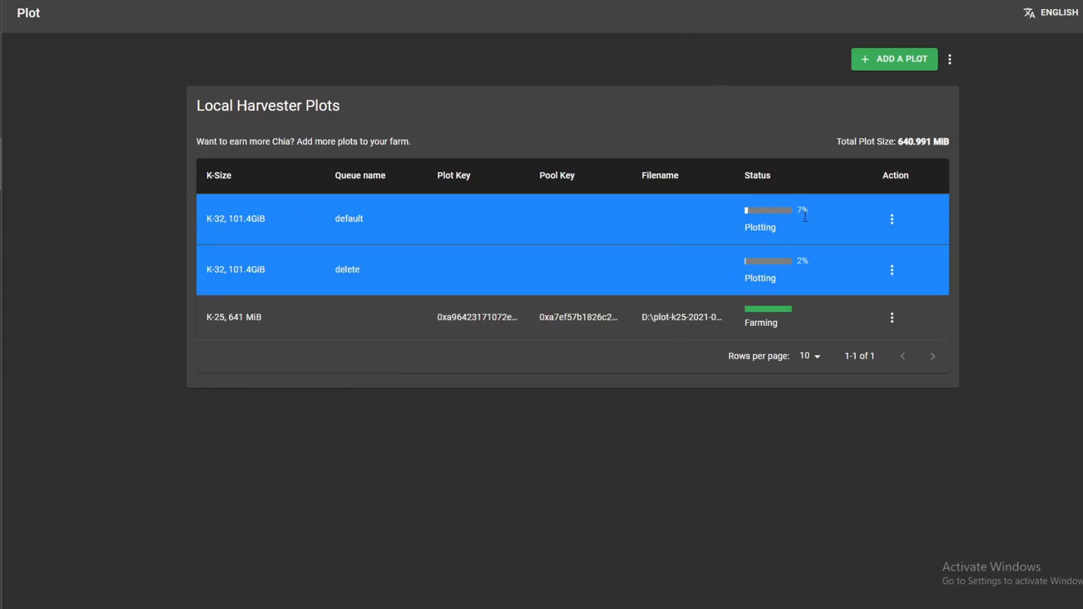
pyautogui.moveTo(793, 273)
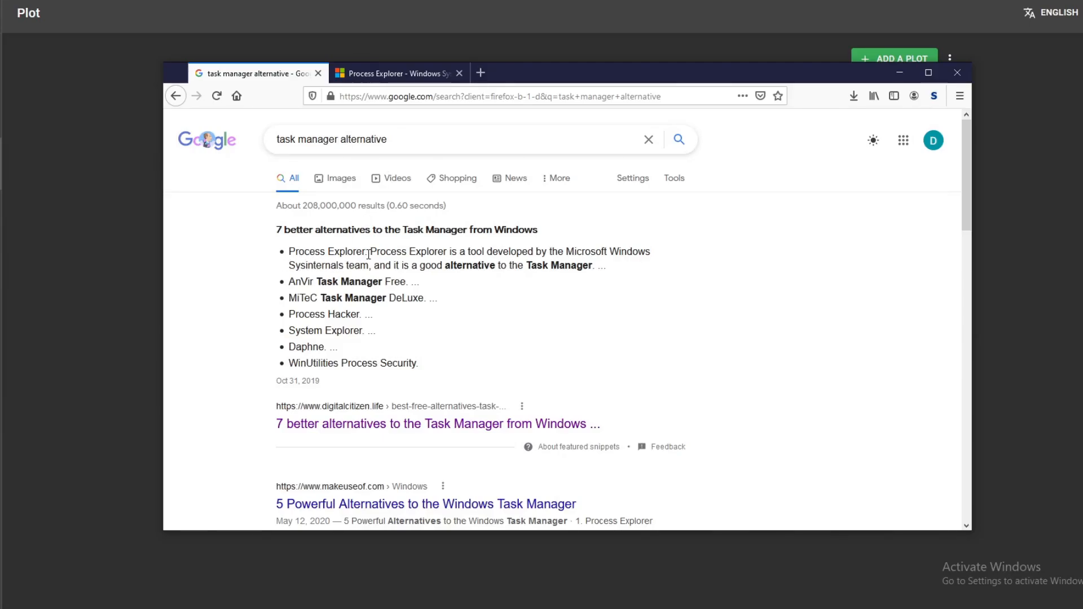
pyautogui.moveTo(586, 255)
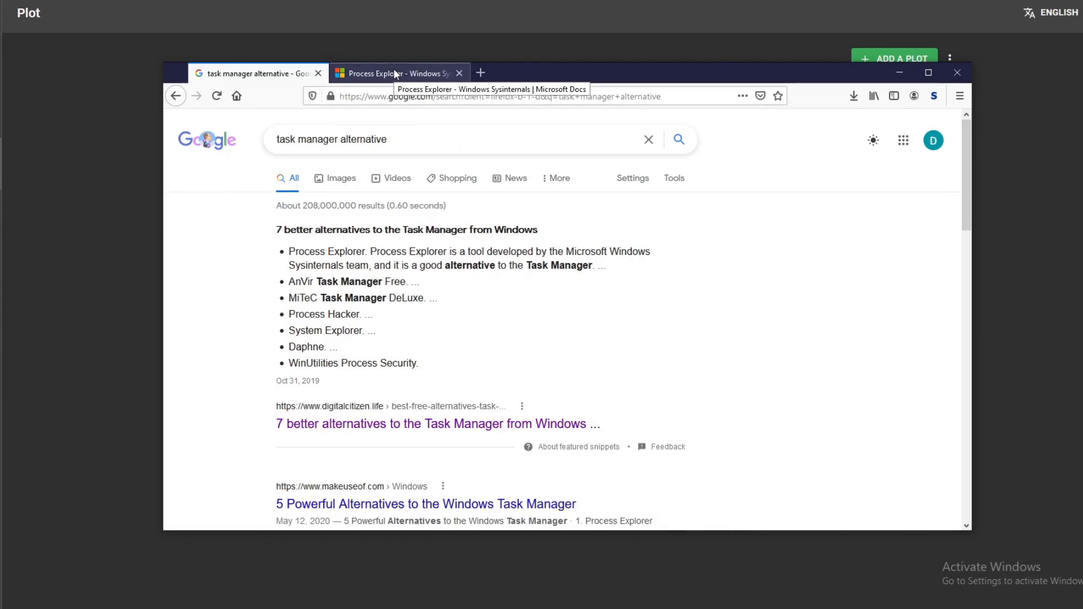
# Bring up the Process Explorer docs page and launch procexp from Downloads\ProcessExplorer
pyautogui.click(394, 74)
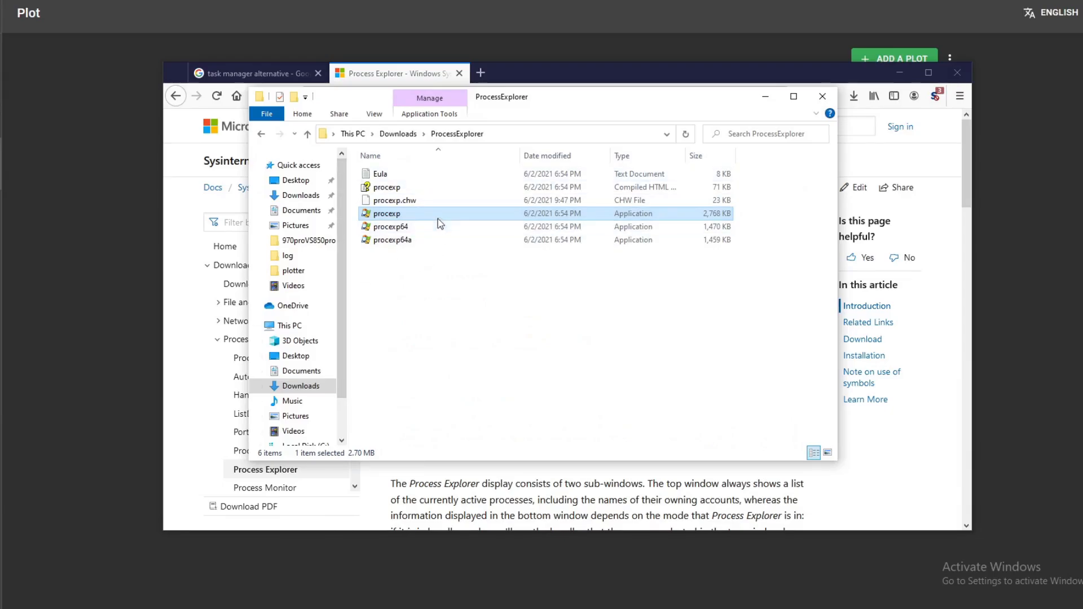
pyautogui.moveTo(404, 221)
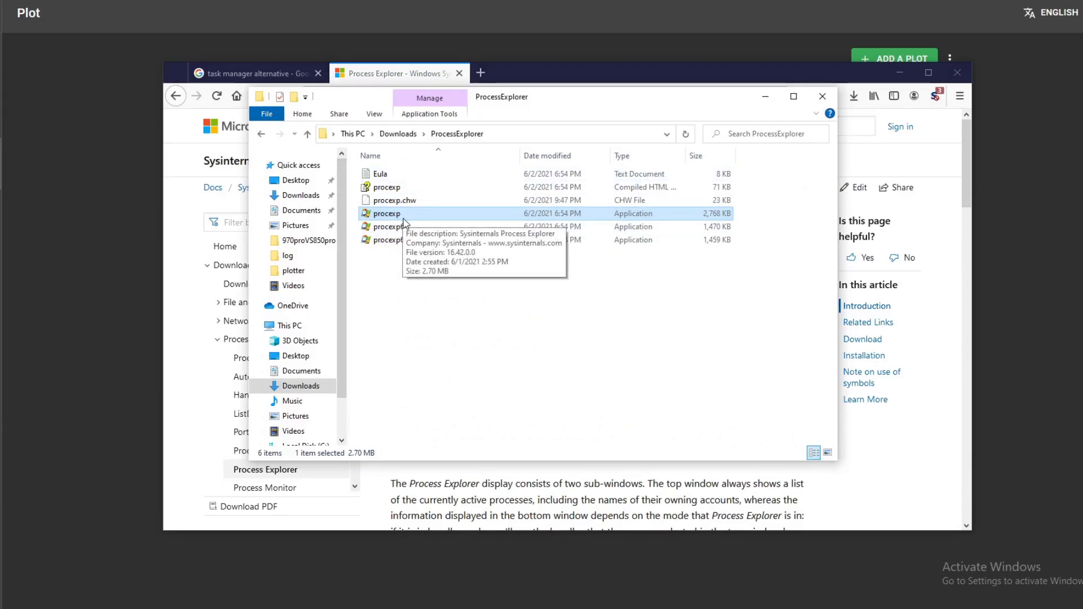
pyautogui.doubleClick(389, 213)
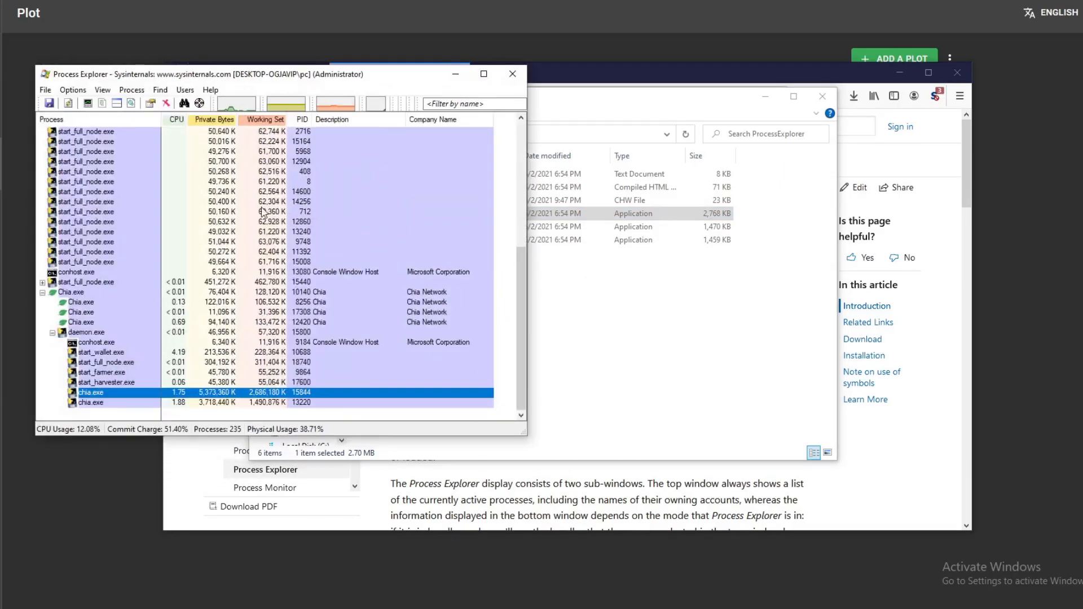
# Show Properties for the plotting chia.exe process 15844 under daemon.exe
pyautogui.click(512, 75)
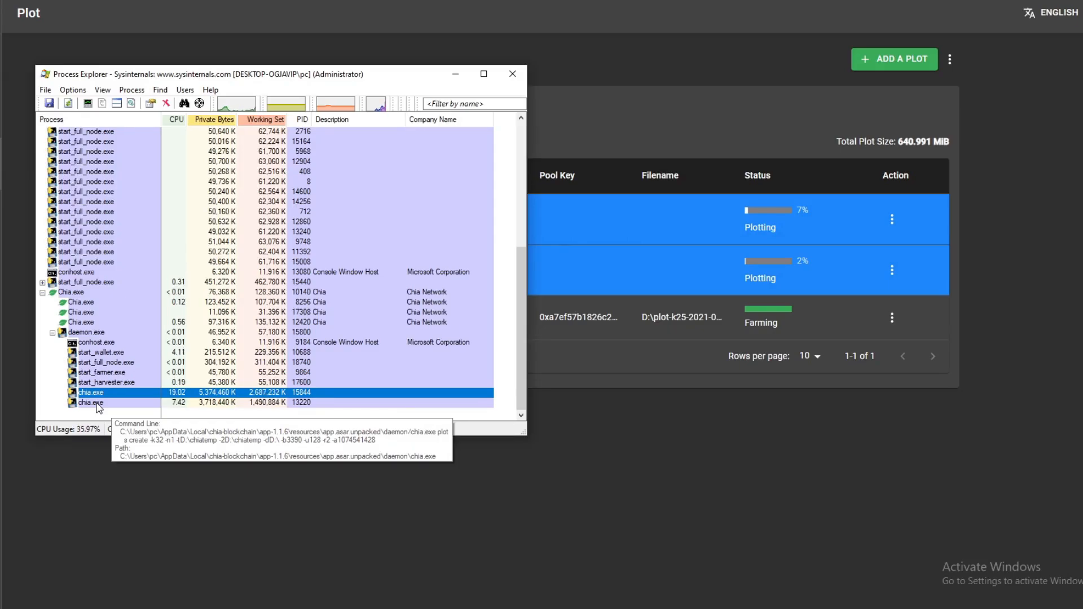
pyautogui.rightClick(88, 393)
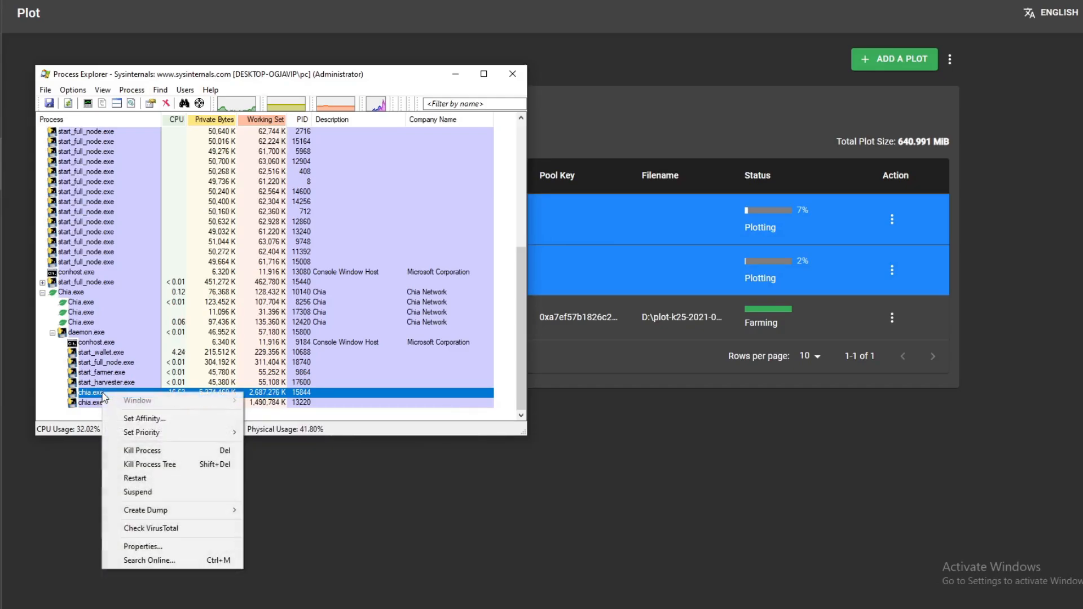
pyautogui.click(142, 546)
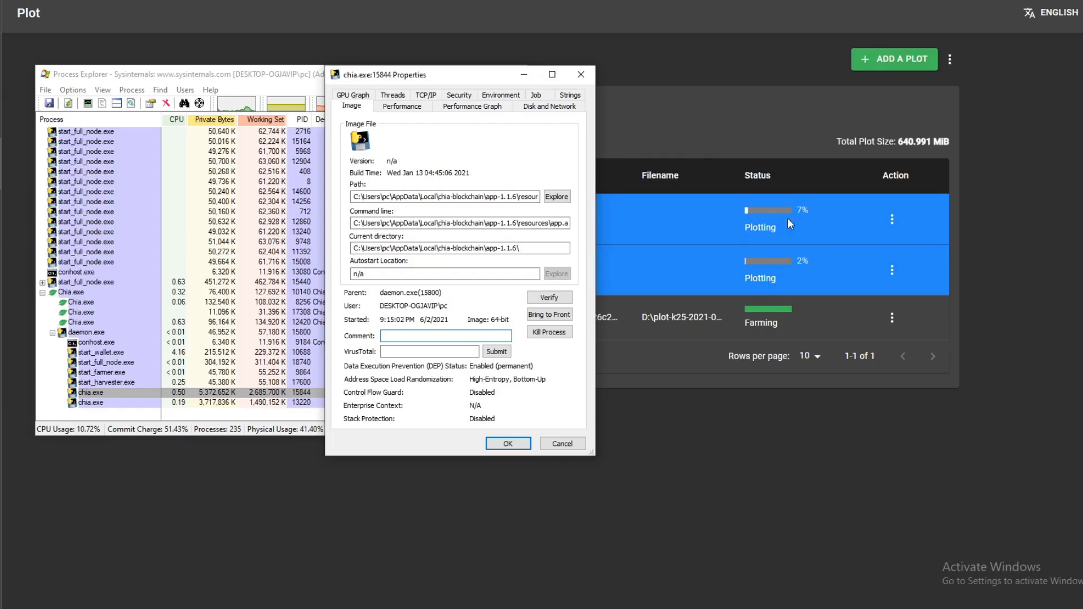
# Read the -t D:\chiatemp path in the command line, then bring up actions for the other chia.exe
pyautogui.tripleClick(458, 222)
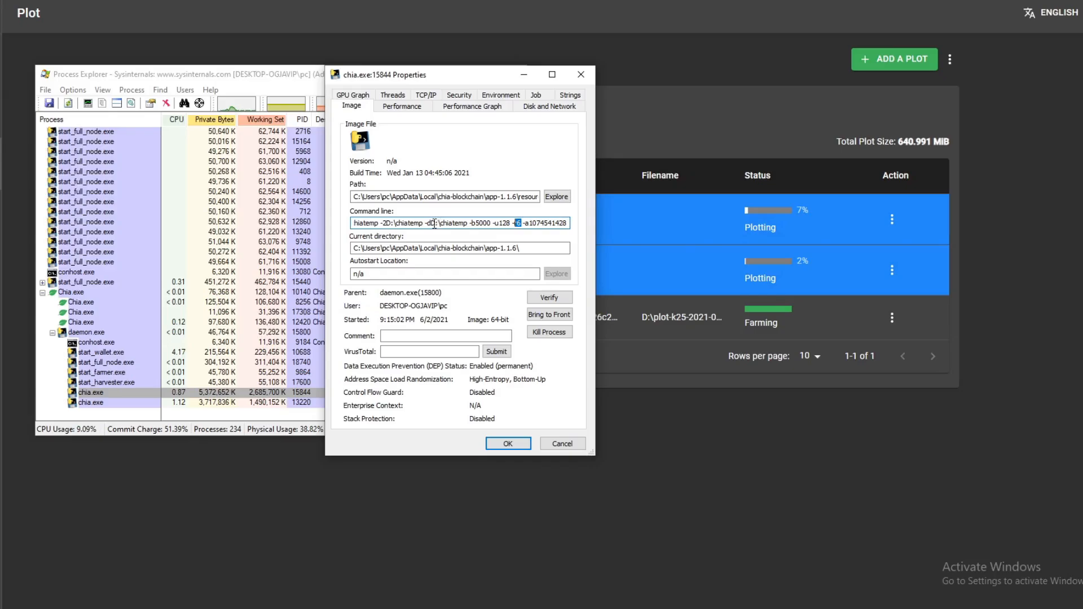
pyautogui.doubleClick(449, 224)
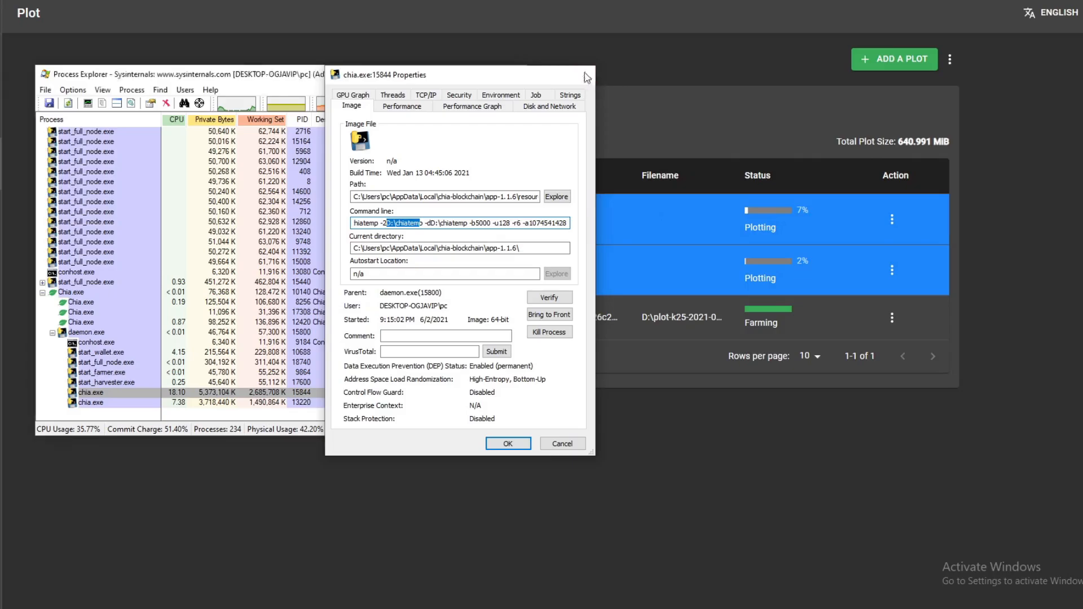
pyautogui.rightClick(90, 402)
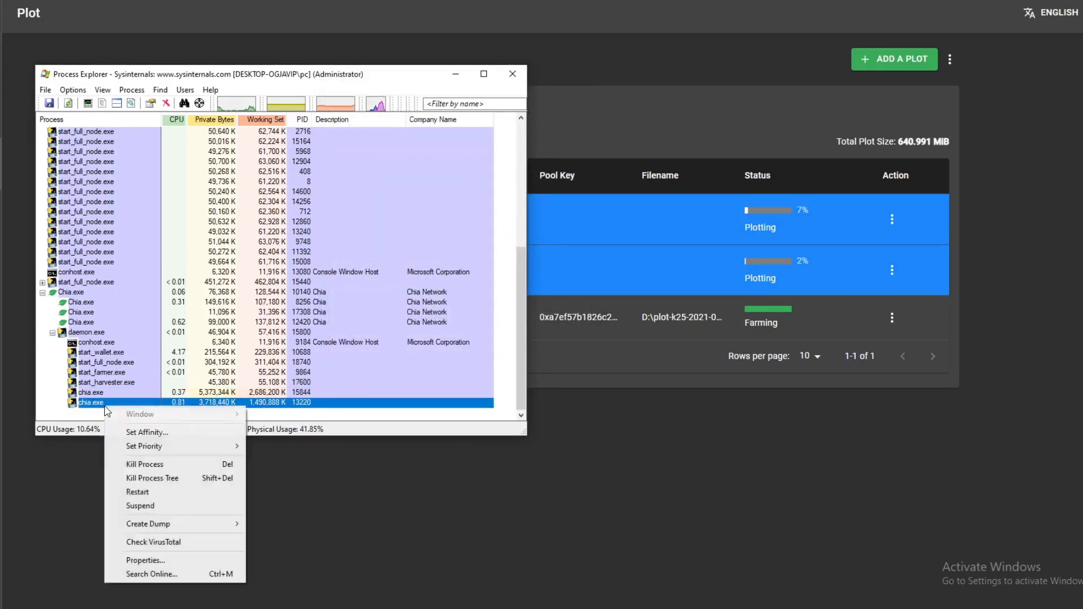
pyautogui.click(146, 560)
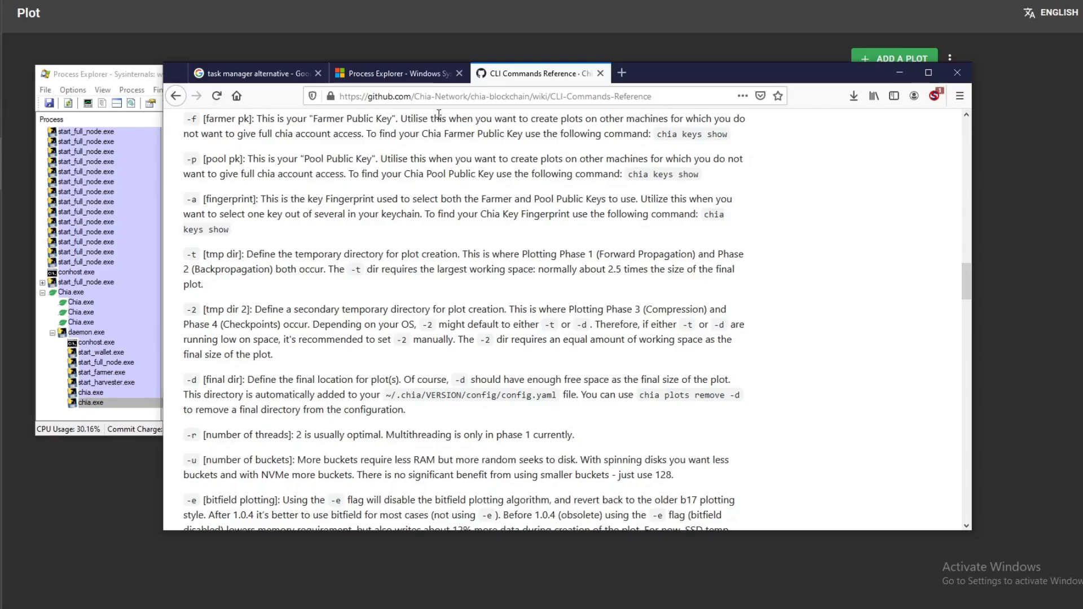
# Scroll the CLI reference to the -t tmp dir option and show properties of chia.exe 13220
pyautogui.scroll(3)
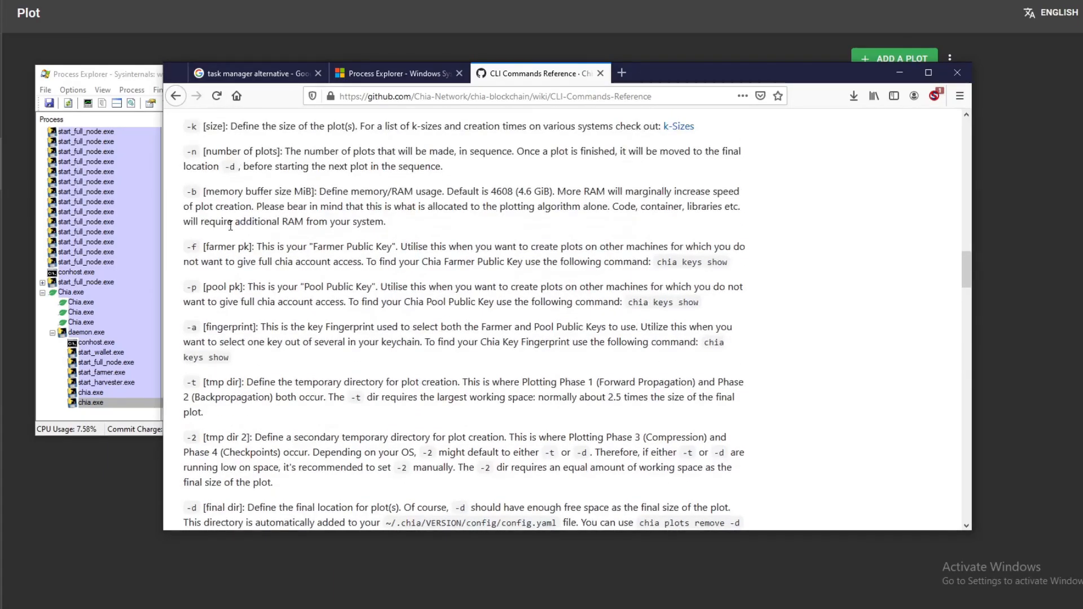
pyautogui.doubleClick(90, 403)
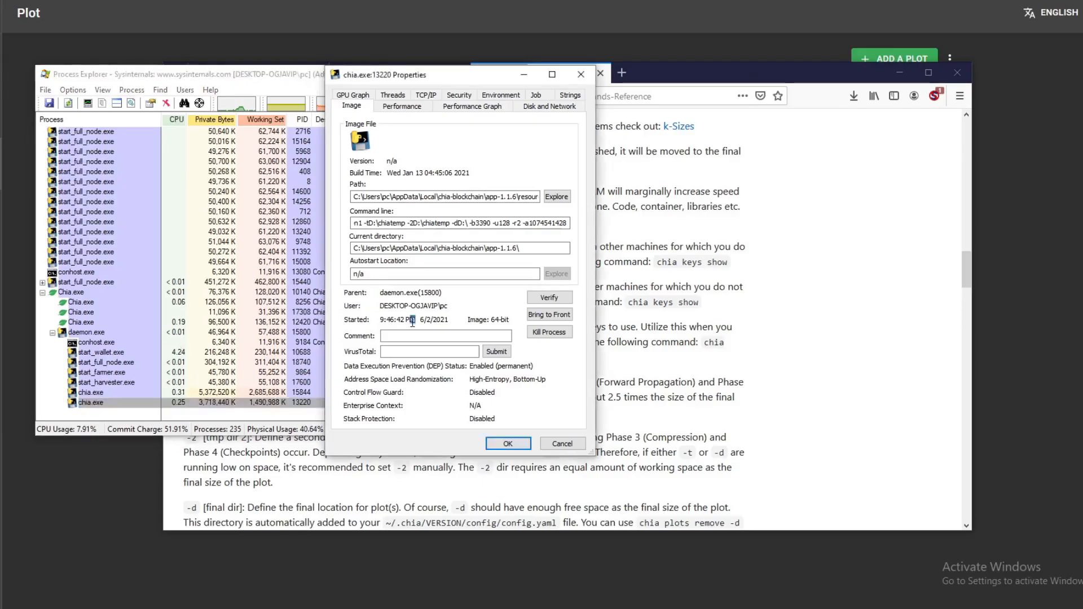
# Kill chia.exe process 13220 after checking its temp directory, then minimize Process Explorer
pyautogui.moveTo(499, 223); pyautogui.dragTo(550, 224)
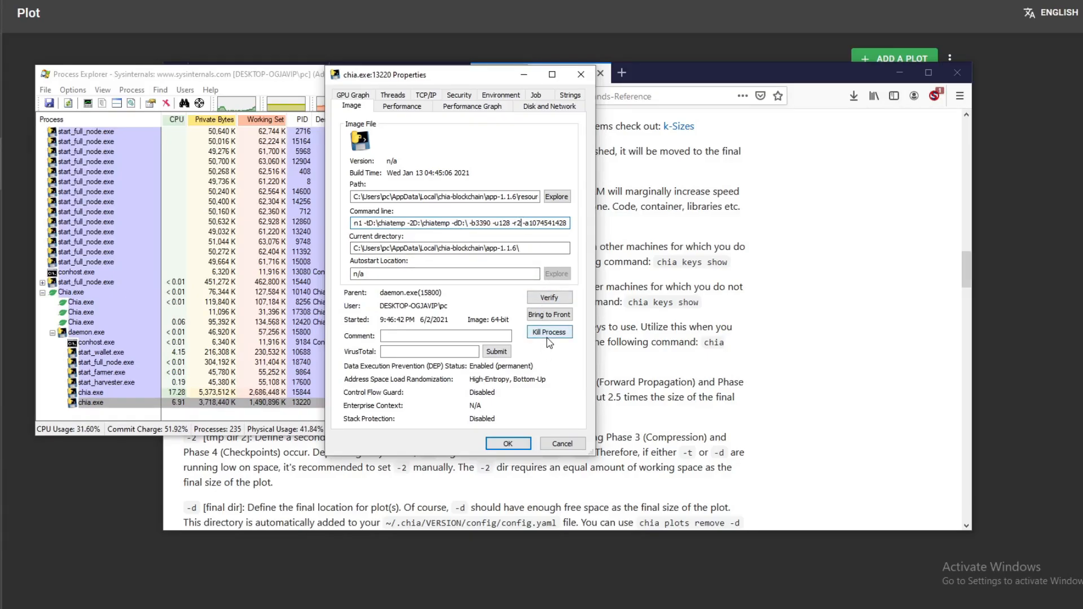
pyautogui.click(550, 332)
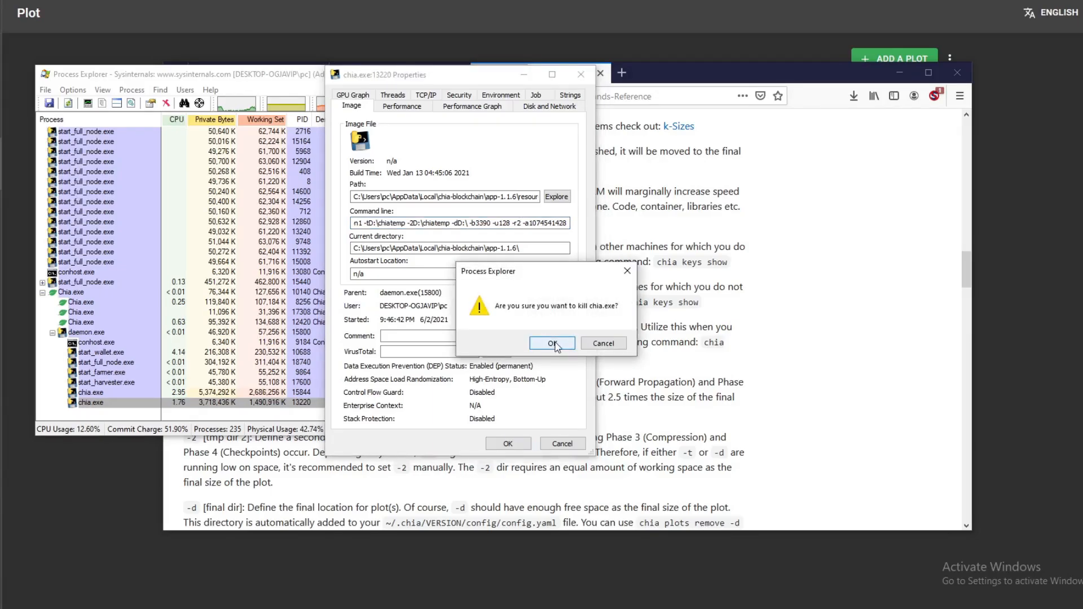
pyautogui.click(552, 343)
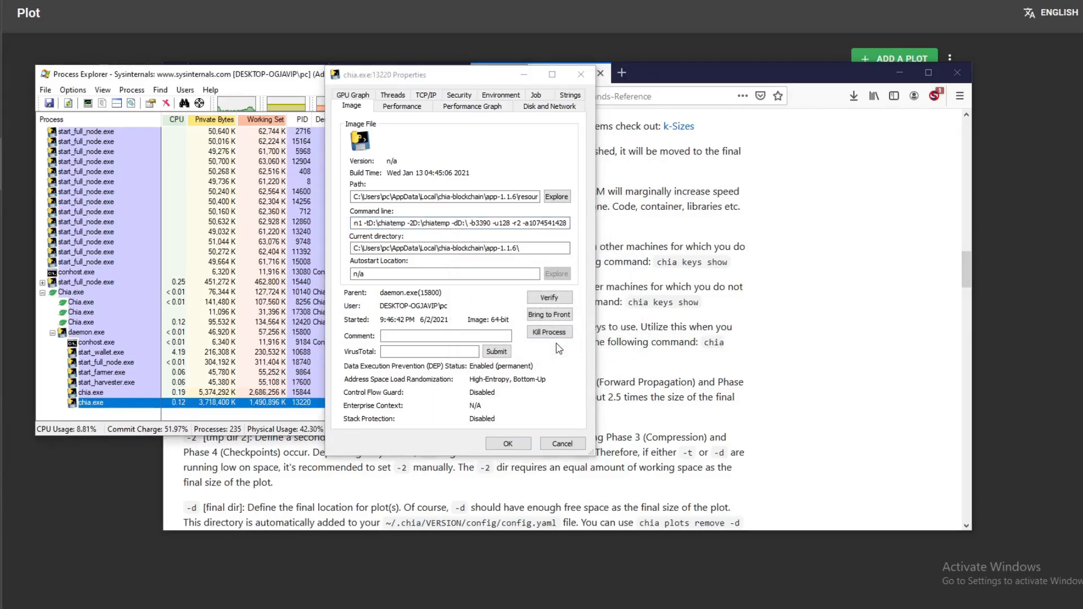
pyautogui.click(562, 443)
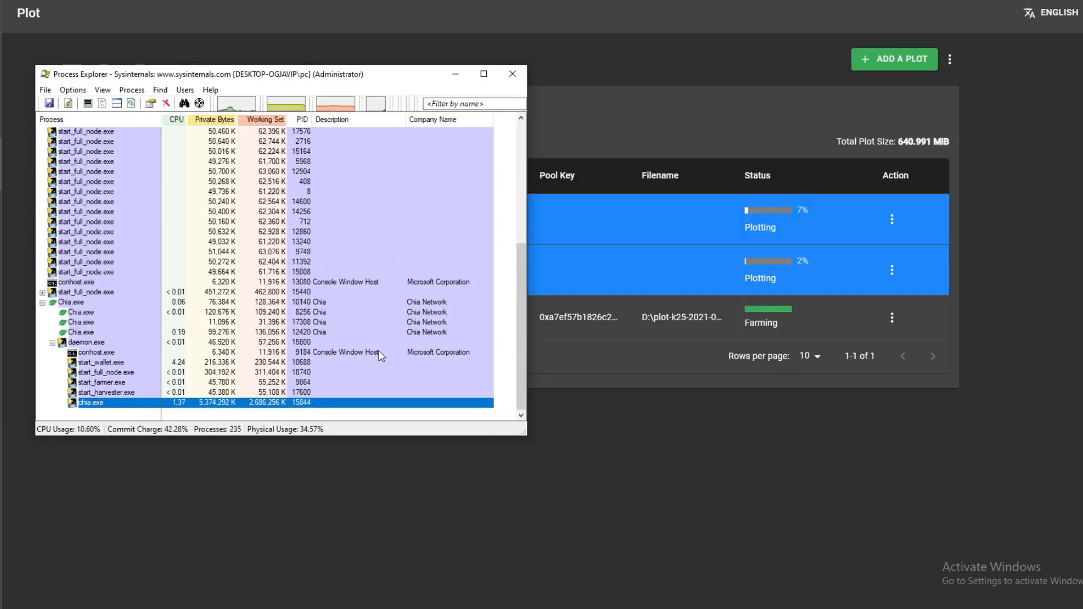
pyautogui.moveTo(94, 411)
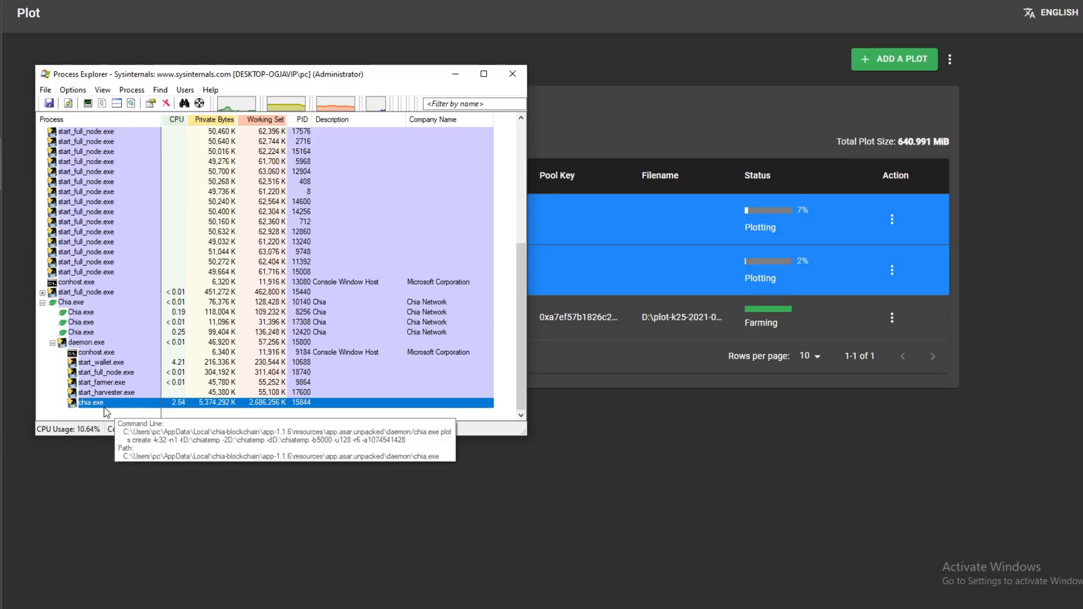
pyautogui.click(512, 74)
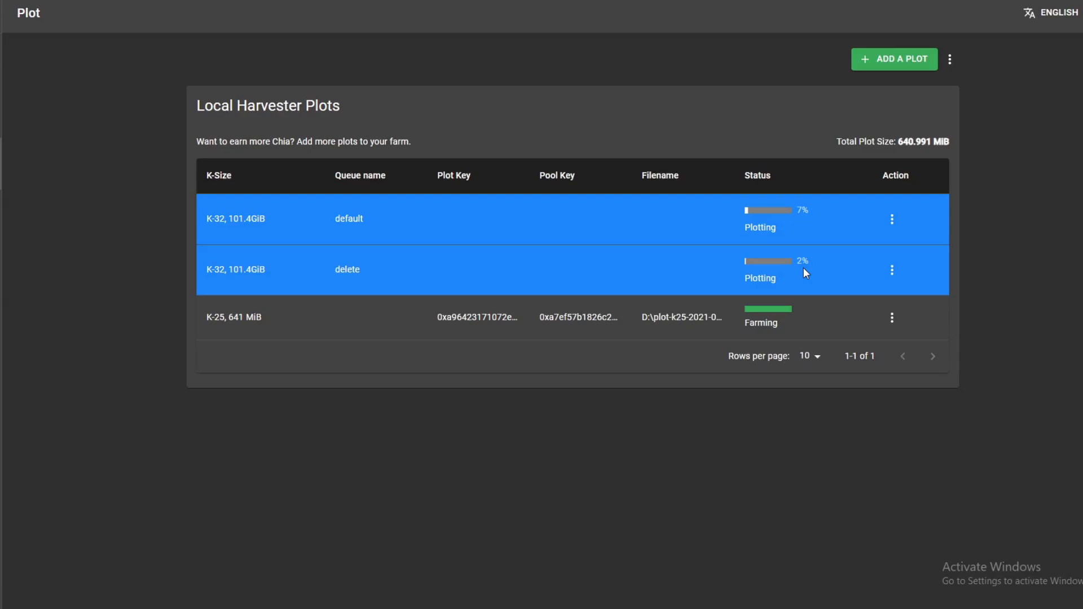
pyautogui.moveTo(782, 284)
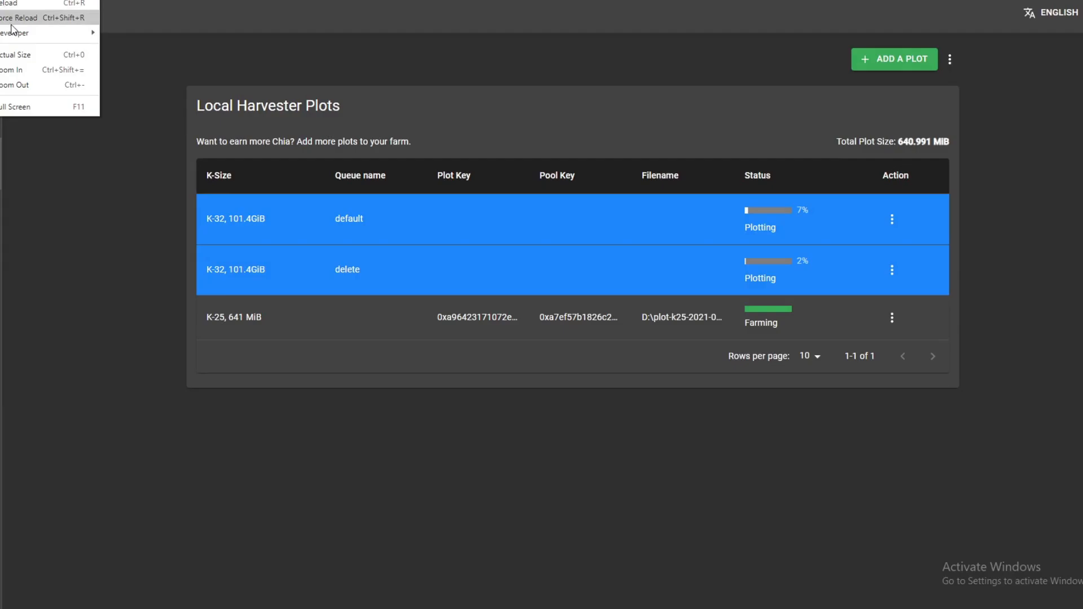
pyautogui.click(584, 380)
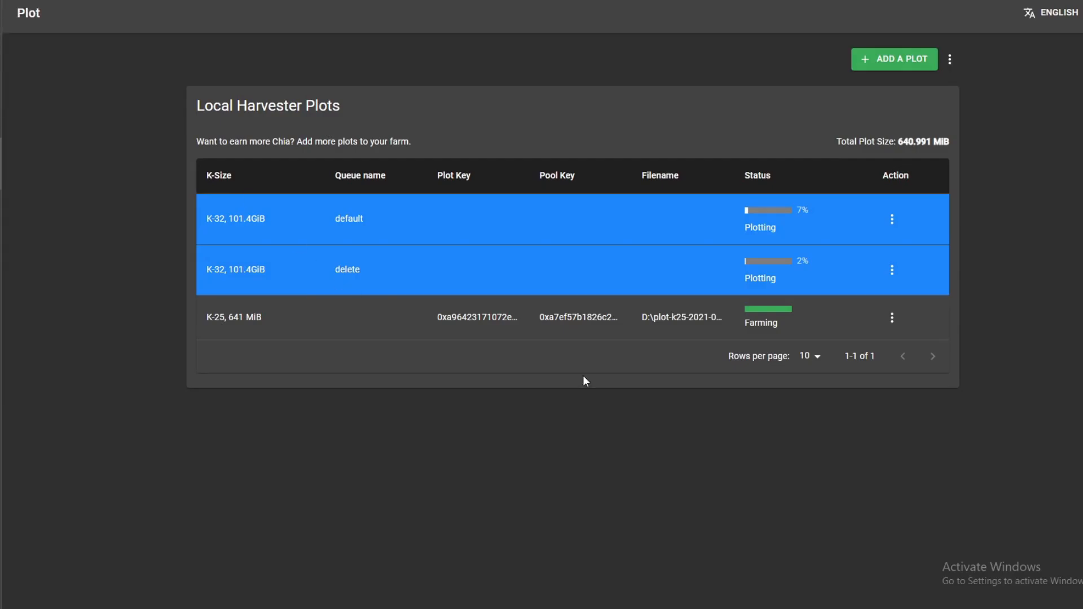
pyautogui.moveTo(639, 282)
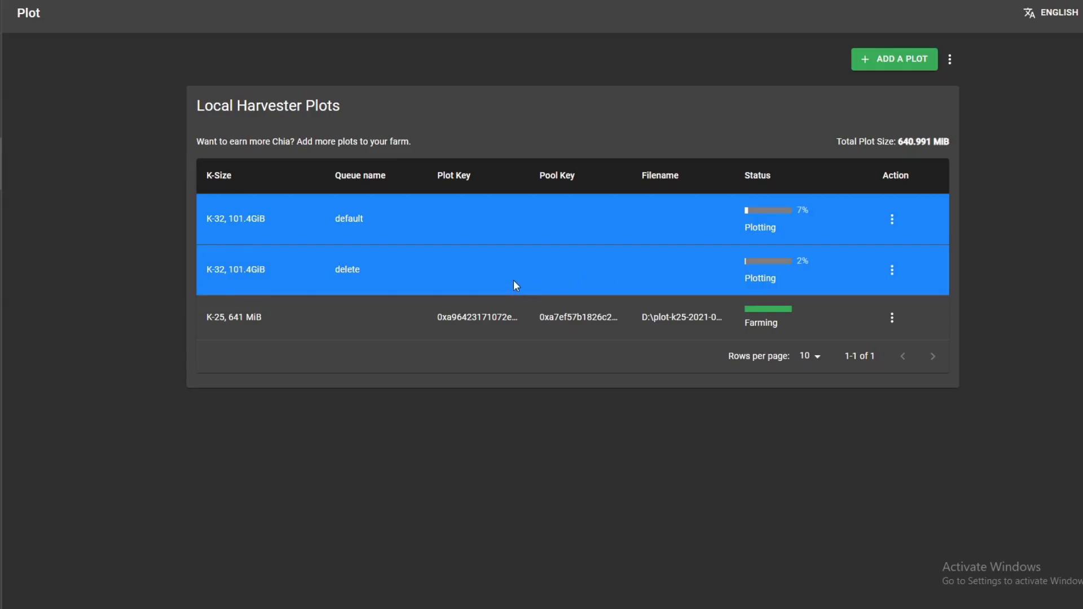
pyautogui.moveTo(846, 256)
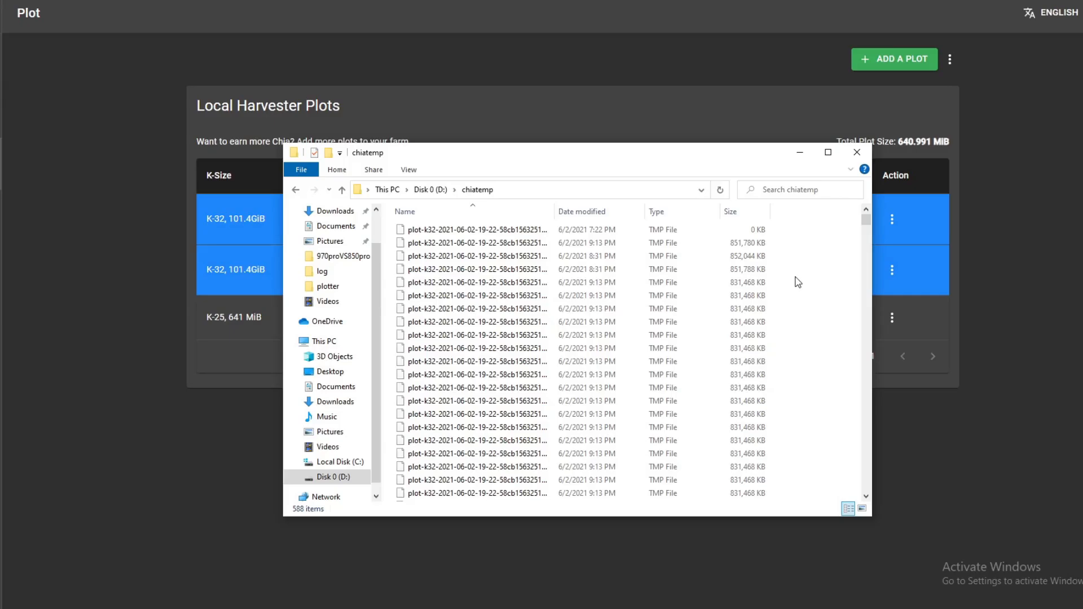
# Permanently delete all 588 chiatemp files, skipping the in-use ones so 222 remain
pyautogui.press('ctrl+a')
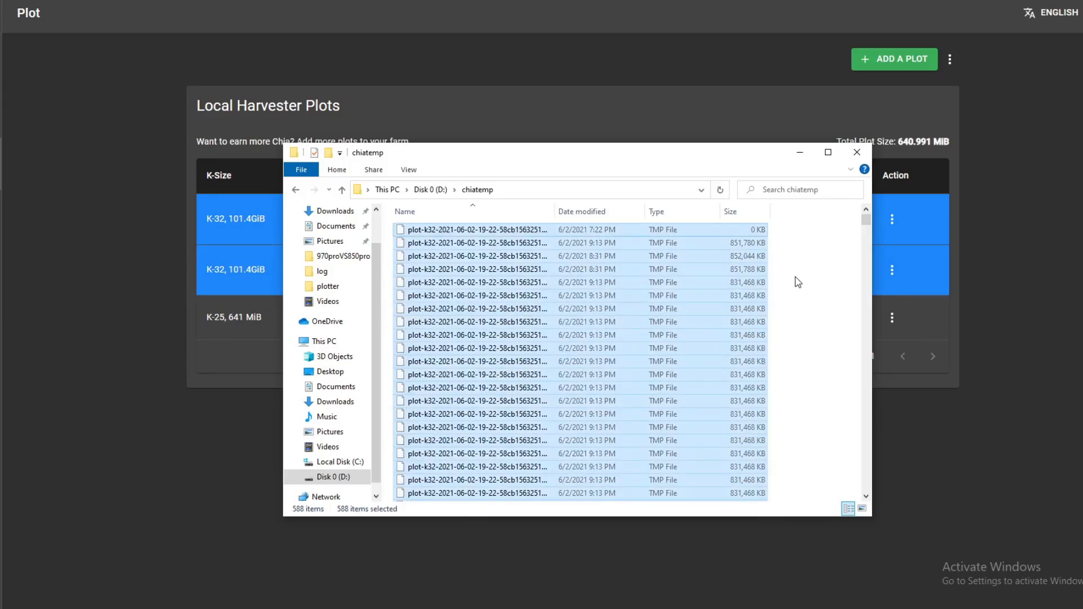
pyautogui.press('Delete')
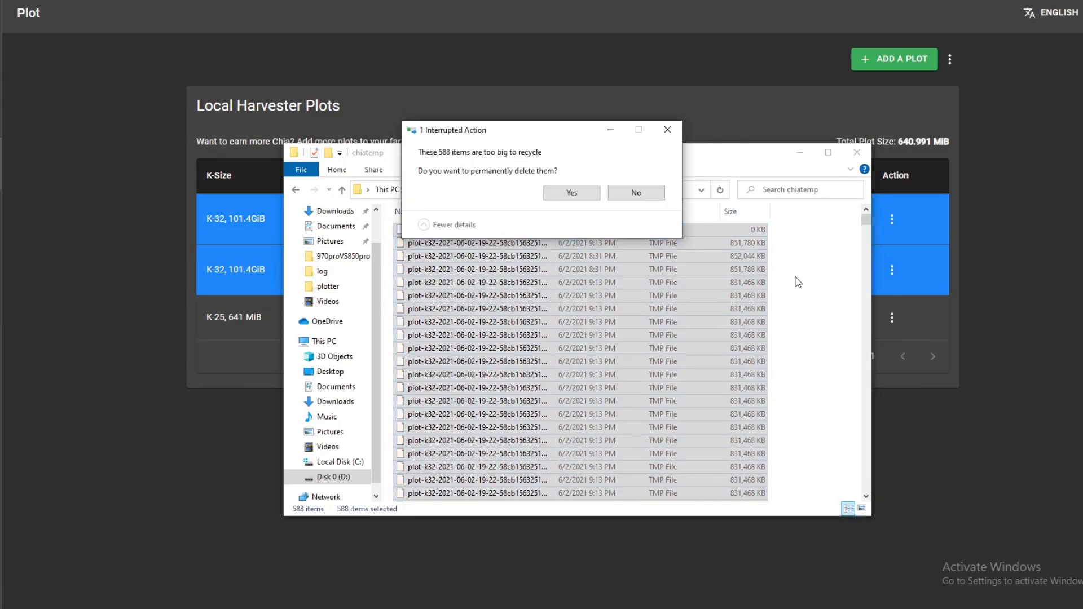
pyautogui.click(571, 193)
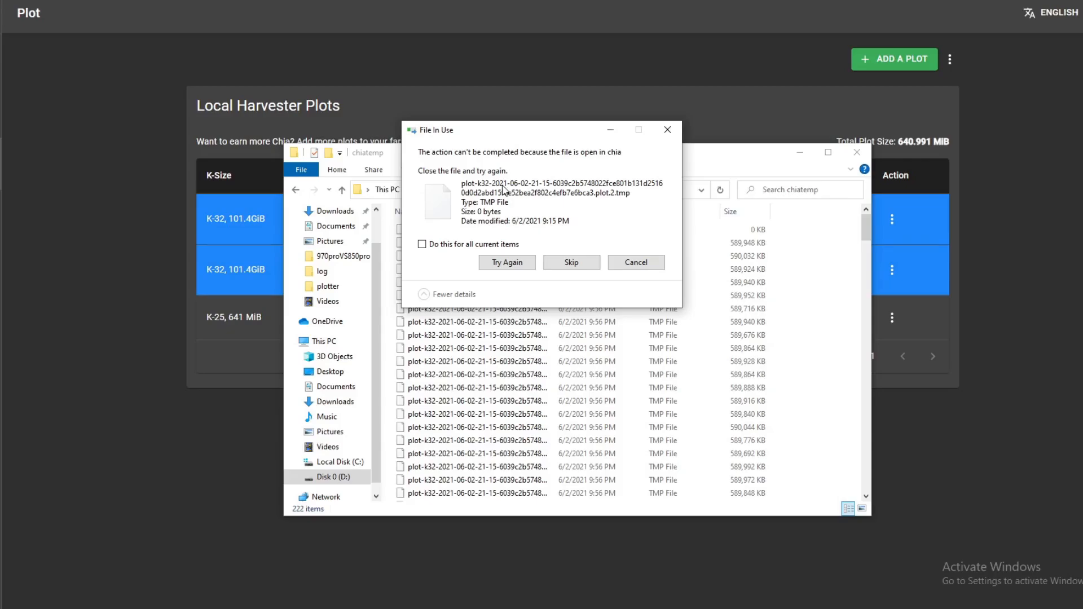
pyautogui.click(421, 244)
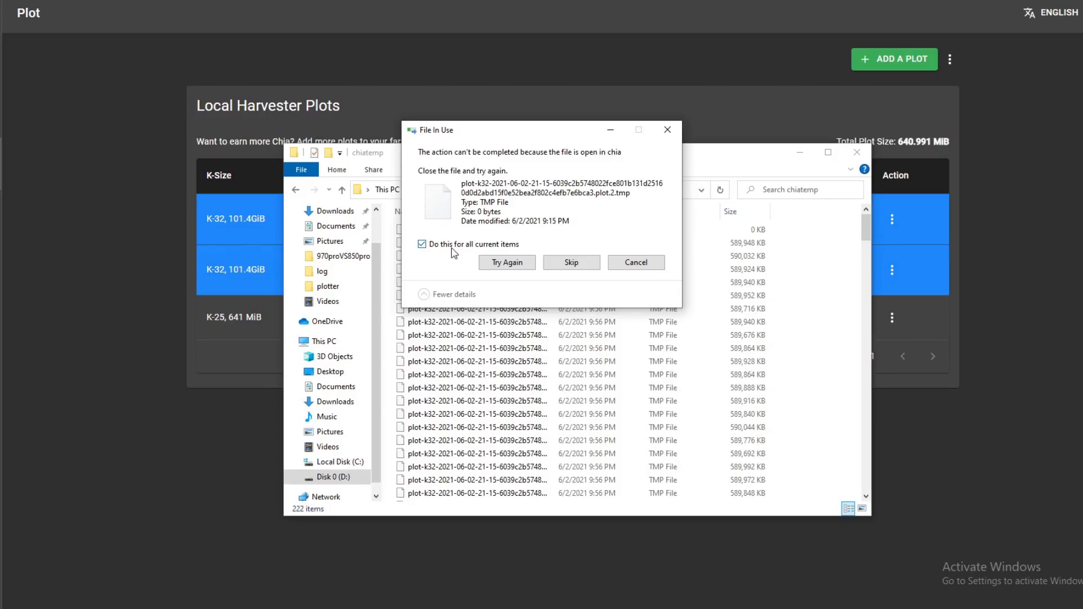
pyautogui.click(571, 262)
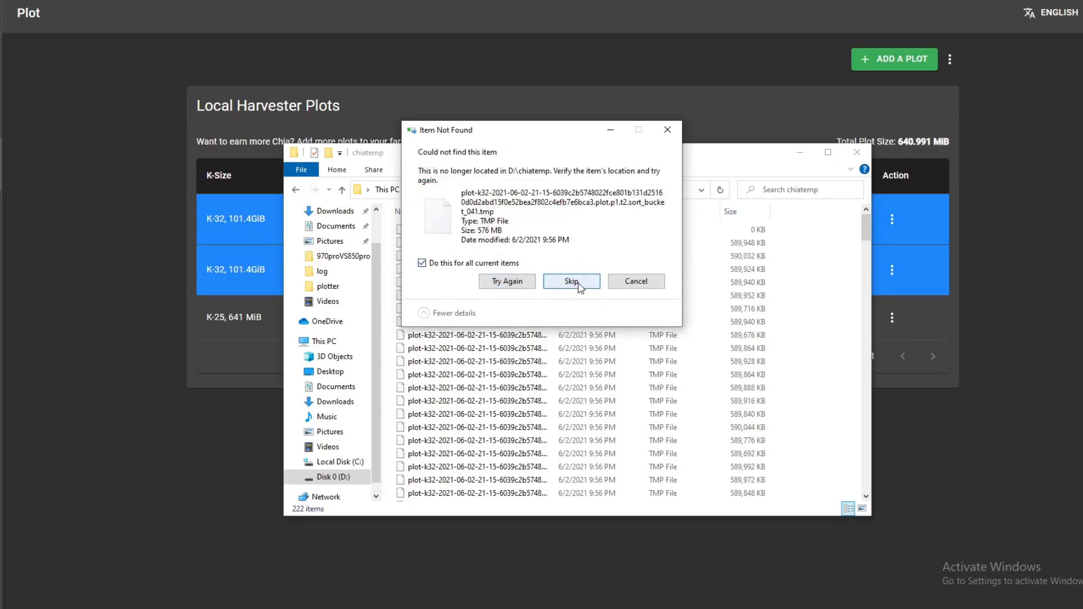
pyautogui.click(571, 281)
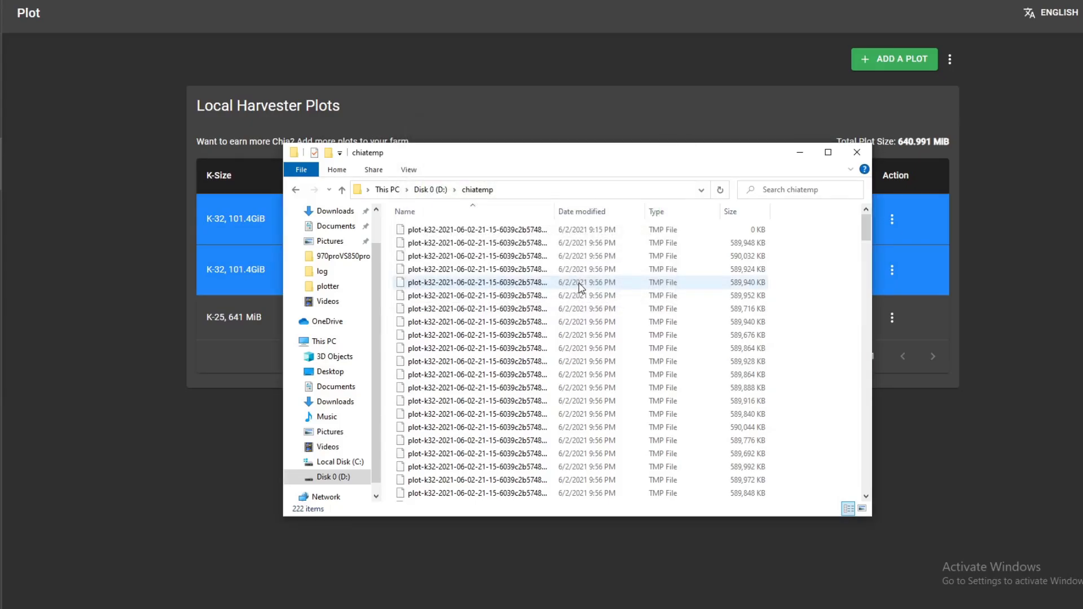
pyautogui.click(475, 335)
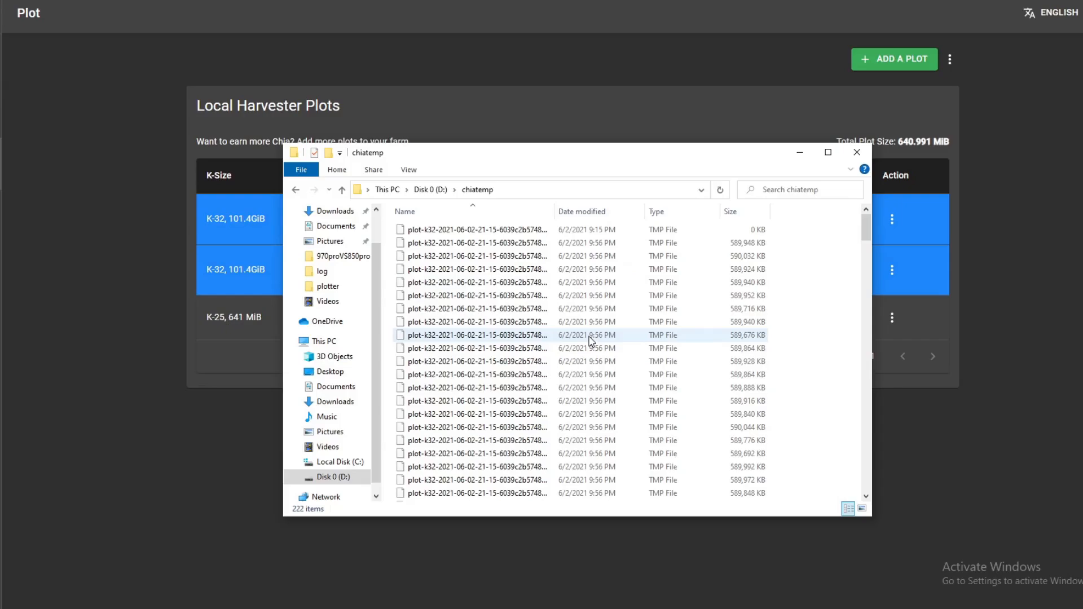